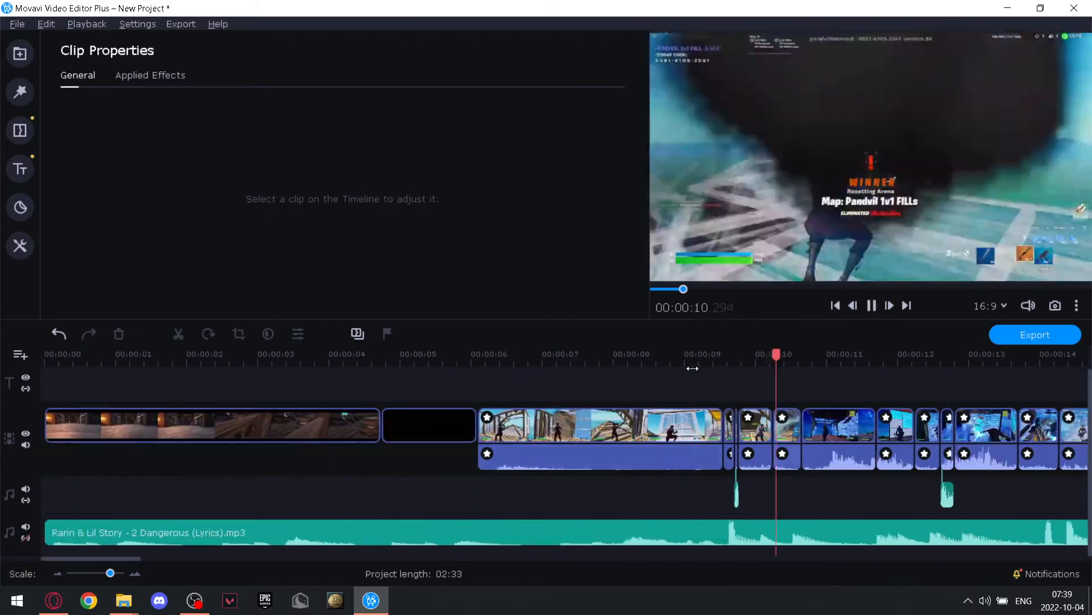
Step: Open Montage (PC).mp4 from the Videos > New folder directory for playback
left_click(20, 54)
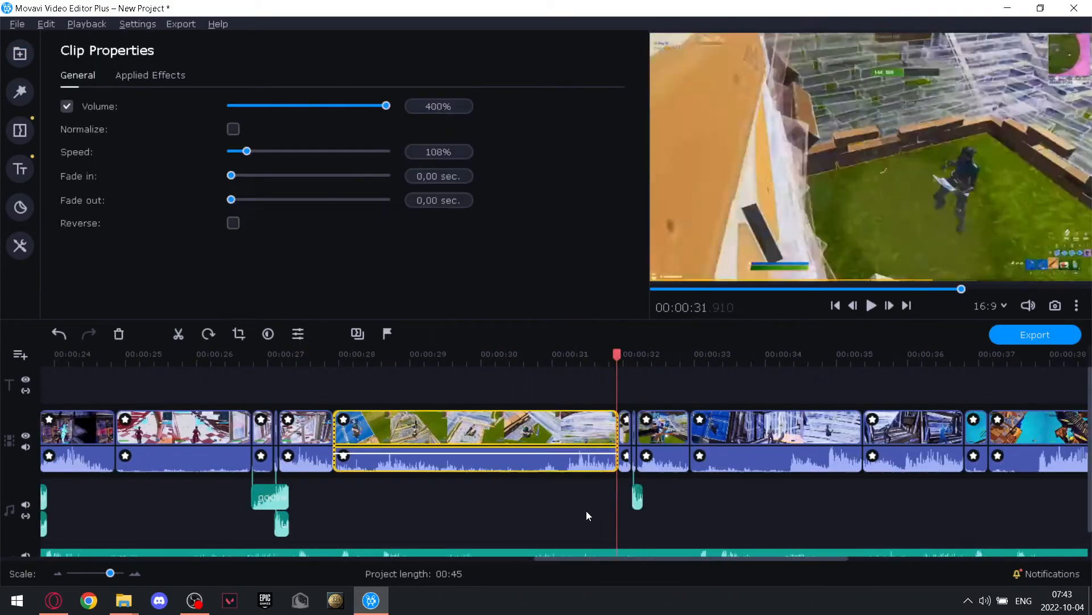
left_click(21, 53)
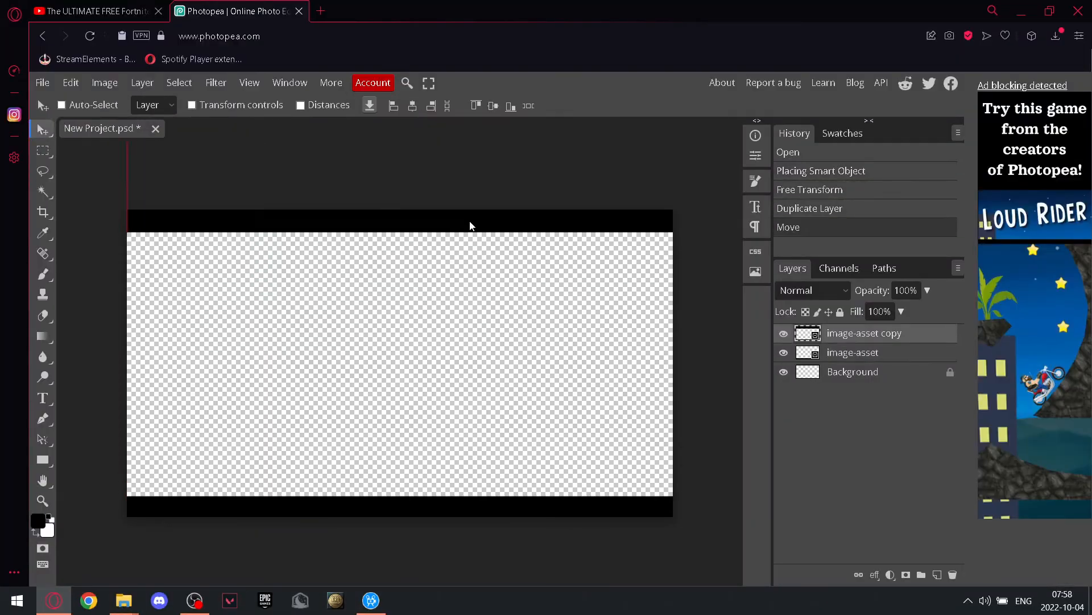
left_click(371, 599)
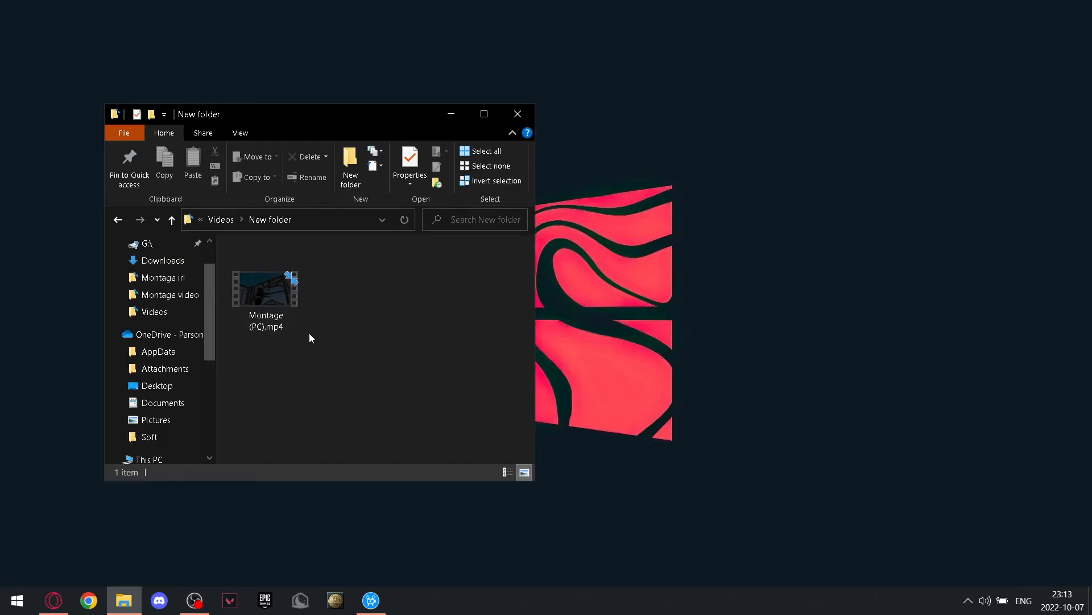
double_click(265, 289)
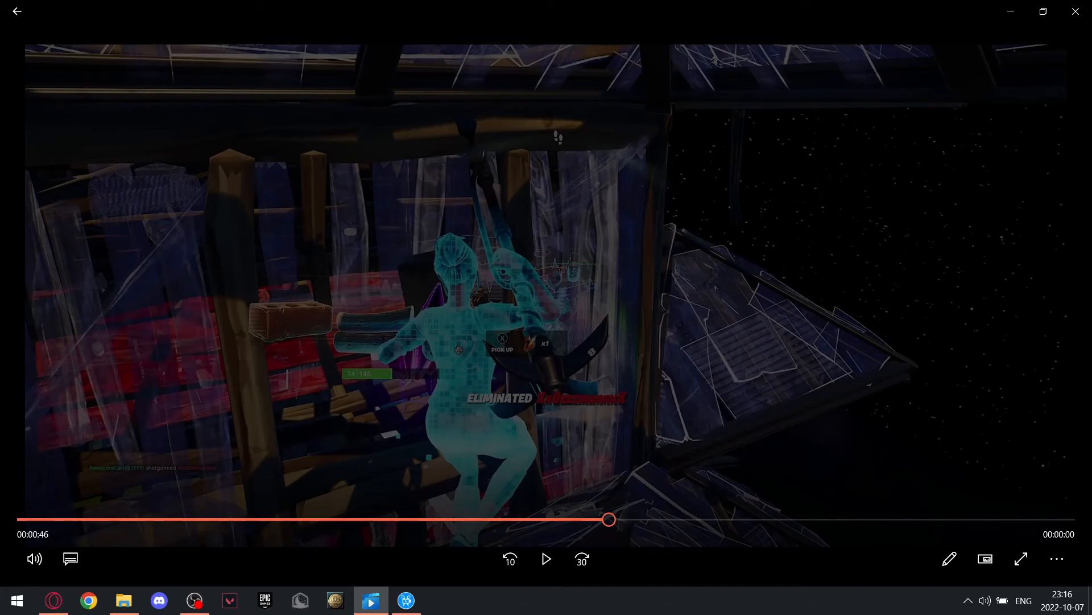
Step: Rewind the PC montage to its opening title and resume playback
left_click_drag(610, 519, 222, 519)
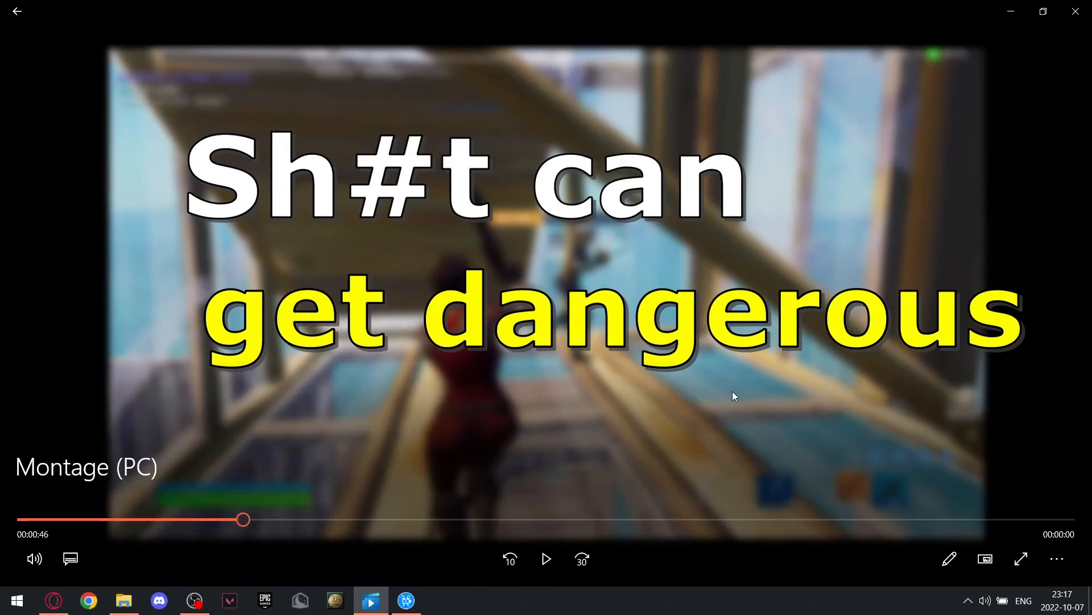
mouse_move(456, 509)
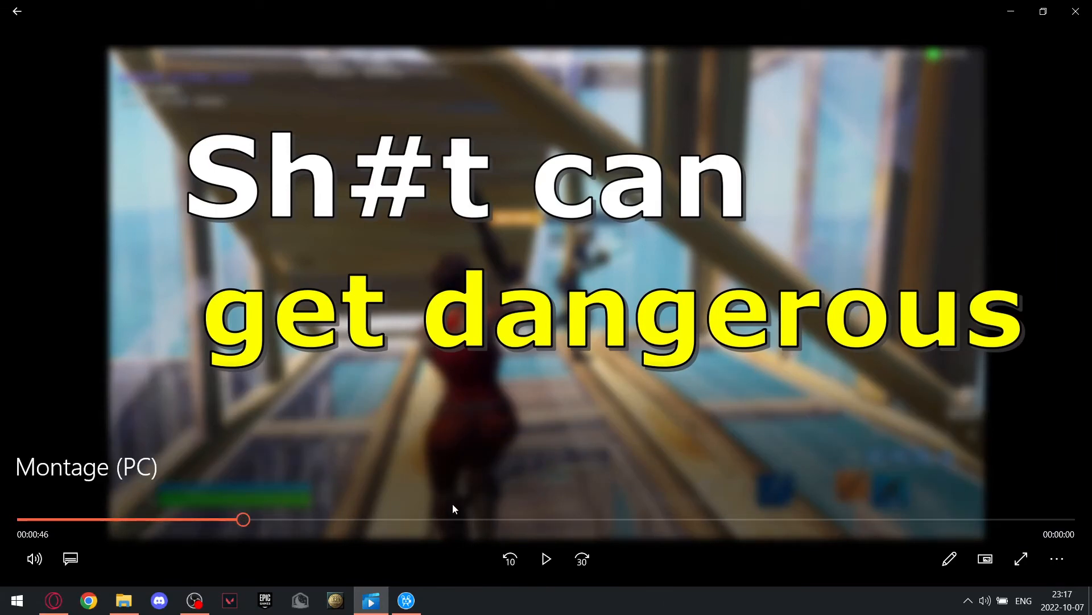
left_click(406, 601)
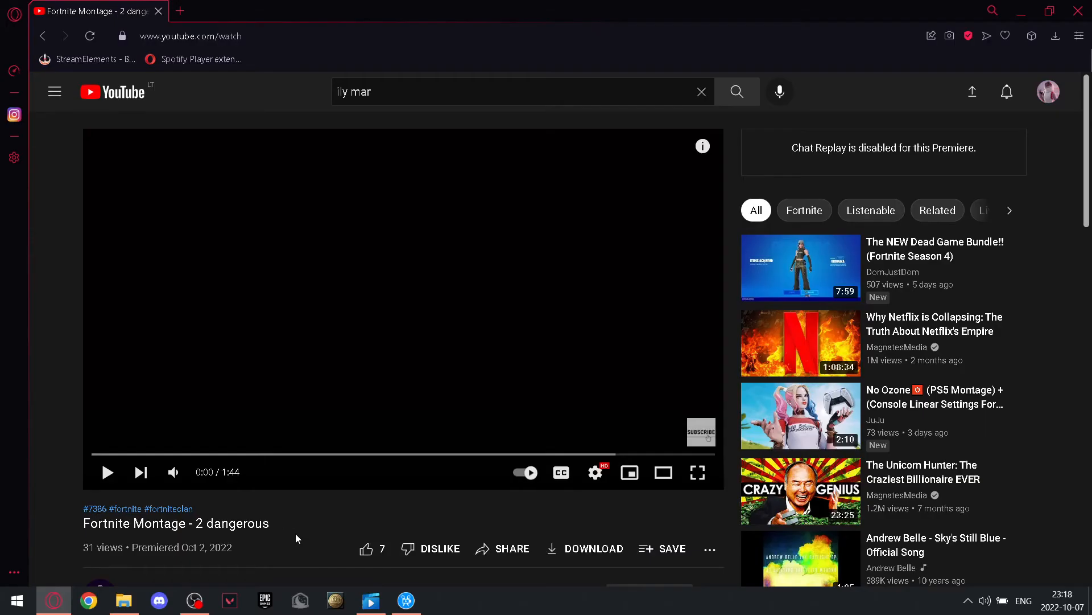
Step: Scroll the YouTube page while "Fortnite Montage - 2 dangerous" plays through
scroll("down", 3)
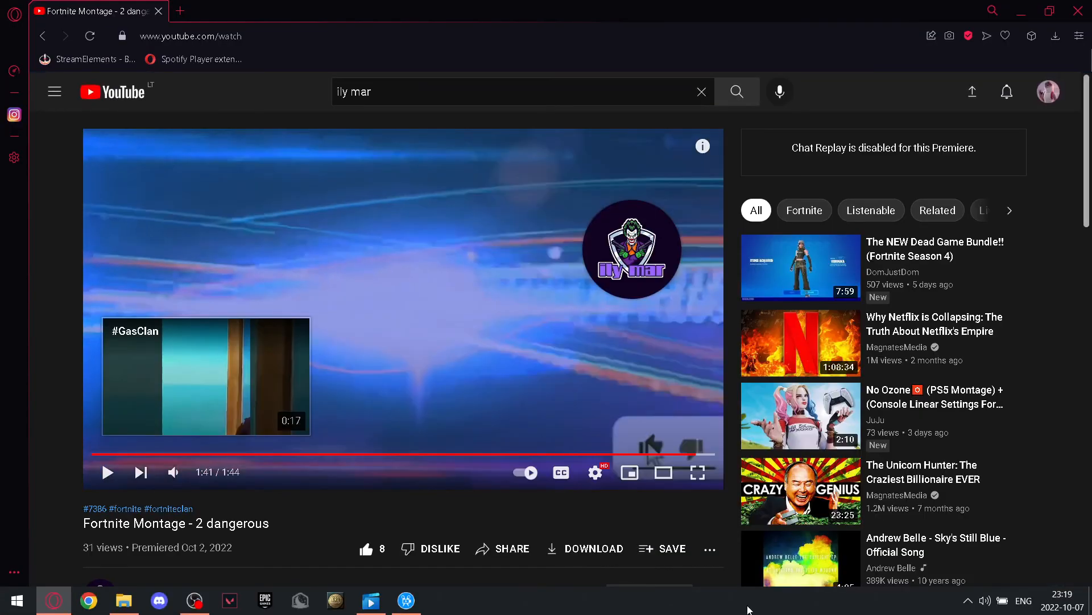
mouse_move(341, 501)
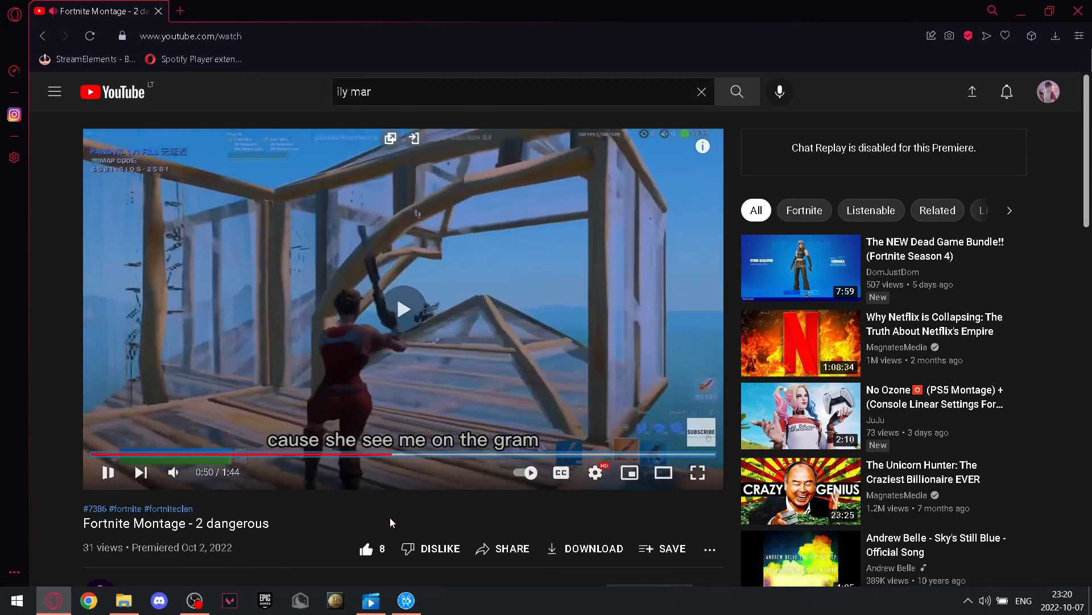
Step: Seek the YouTube montage back to about 0:50 and let it keep playing
left_click(413, 308)
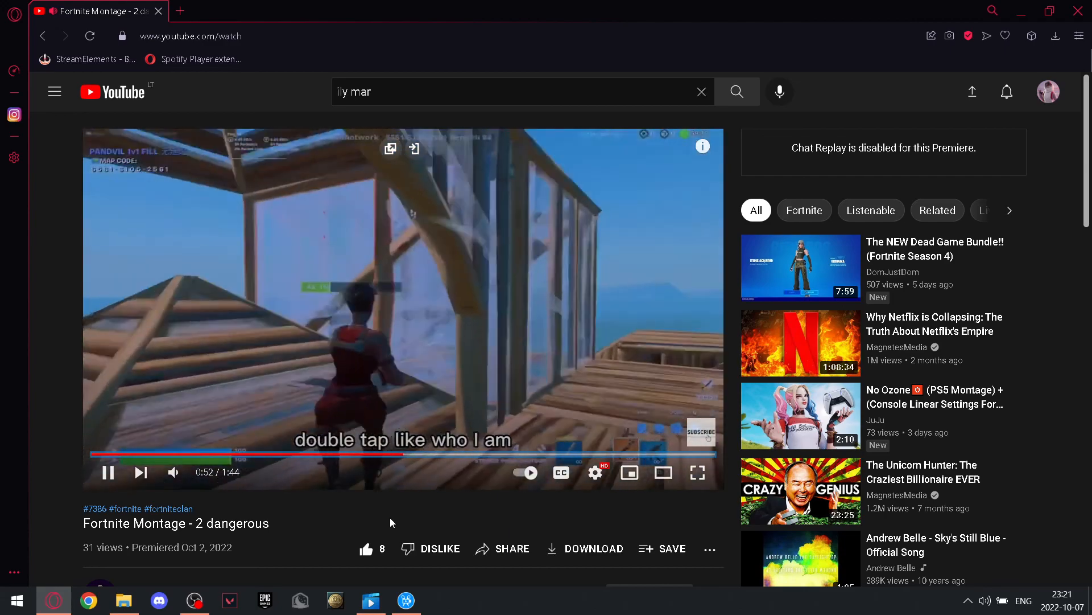